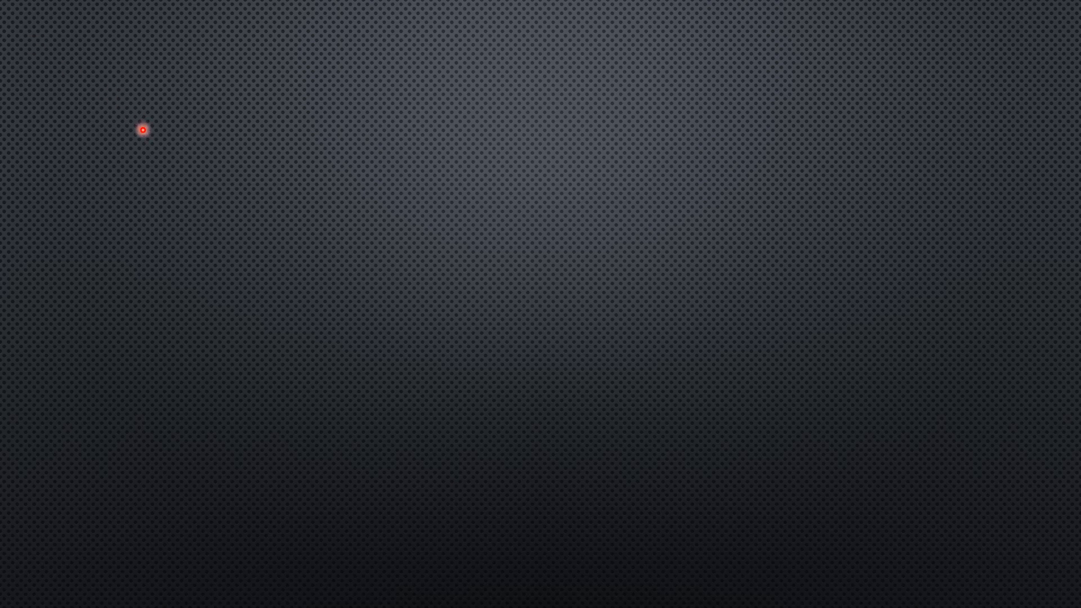
pyautogui.moveTo(148, 140)
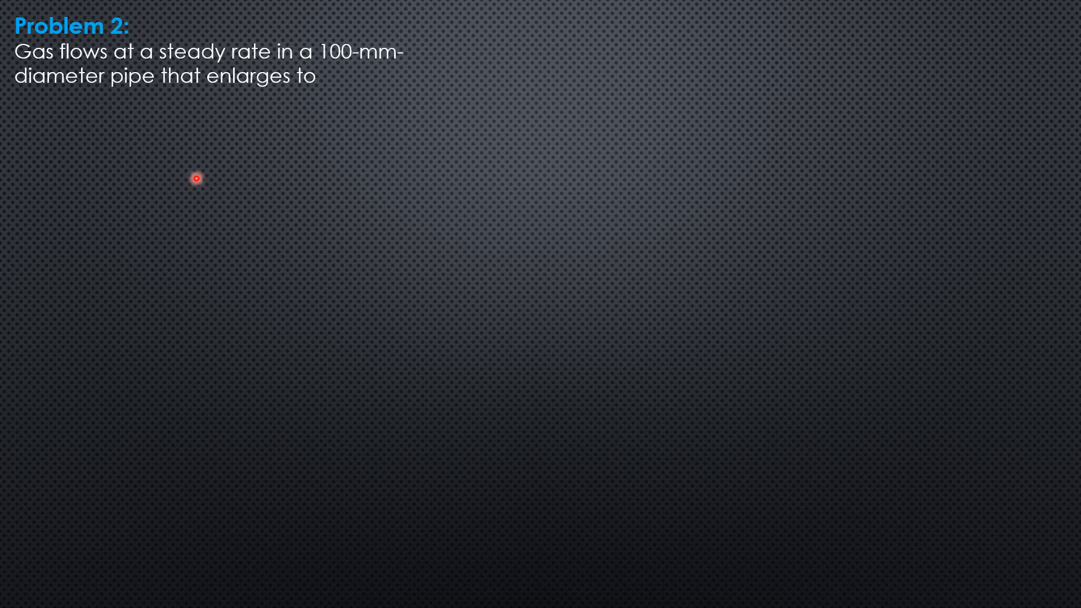
pyautogui.write('a 150-mm-diameter pipe. At a certain se')
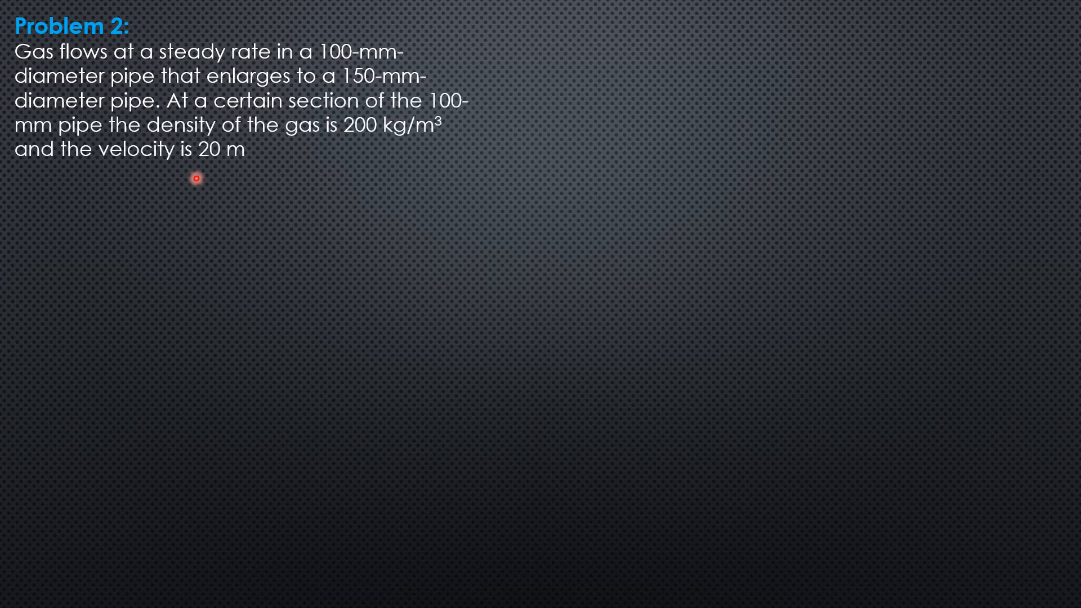
pyautogui.write('/s. At a certain section of the 150-mm pi')
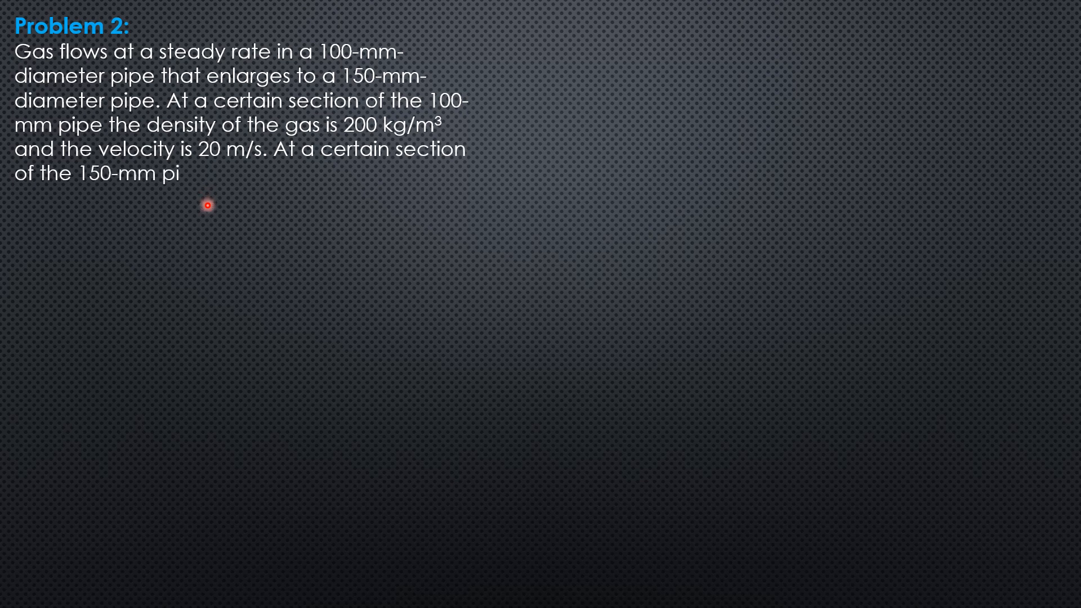
pyautogui.write('pe the velocity is 14 m/s. (2.1) What mus')
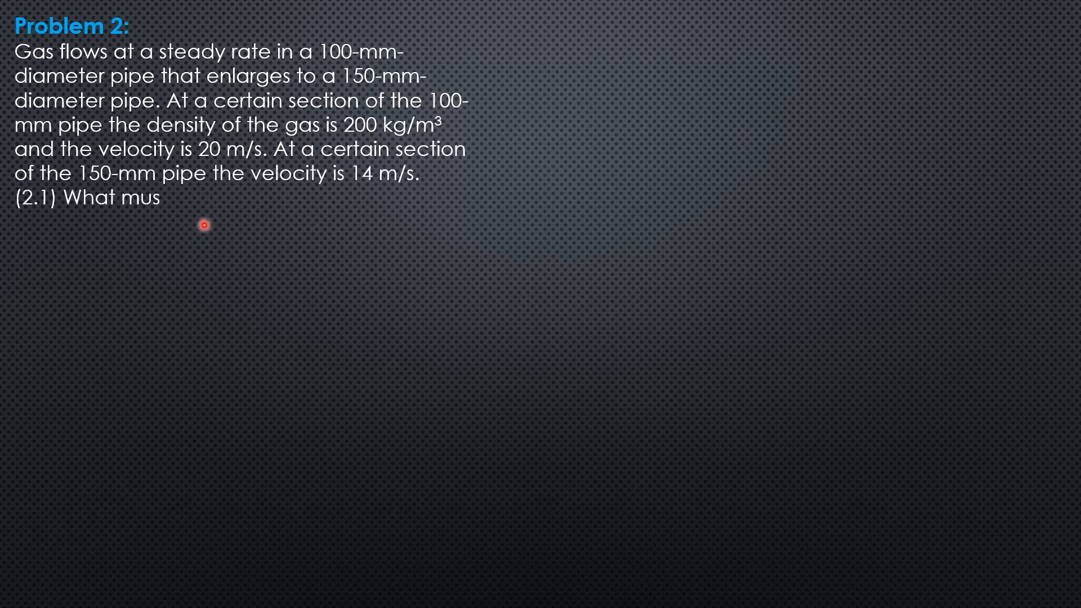
pyautogui.write('t be the density of the gas at that section?')
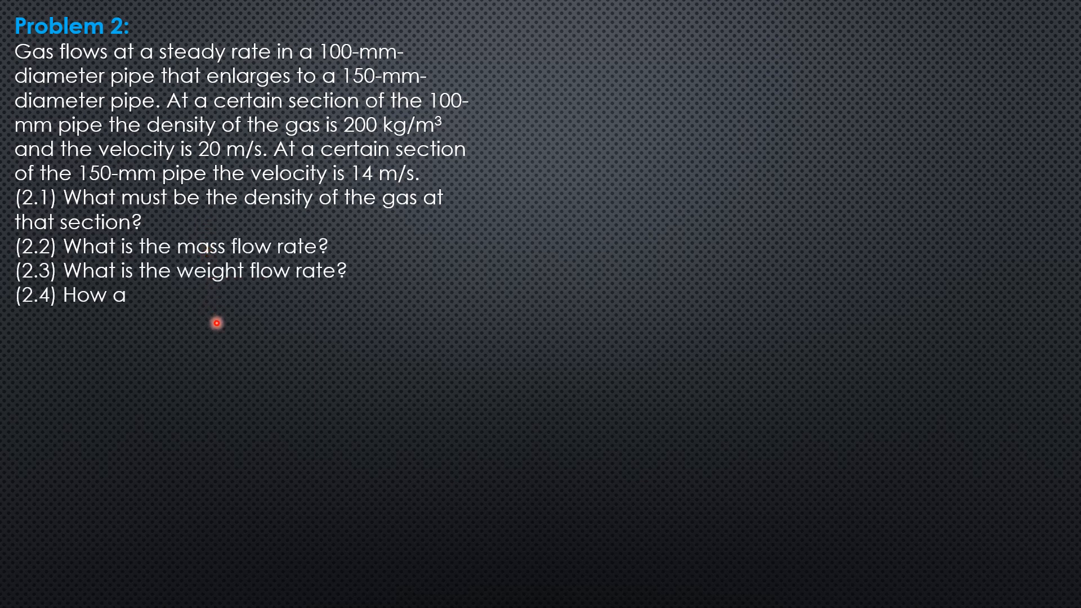
pyautogui.write('bout the volume flow rate?')
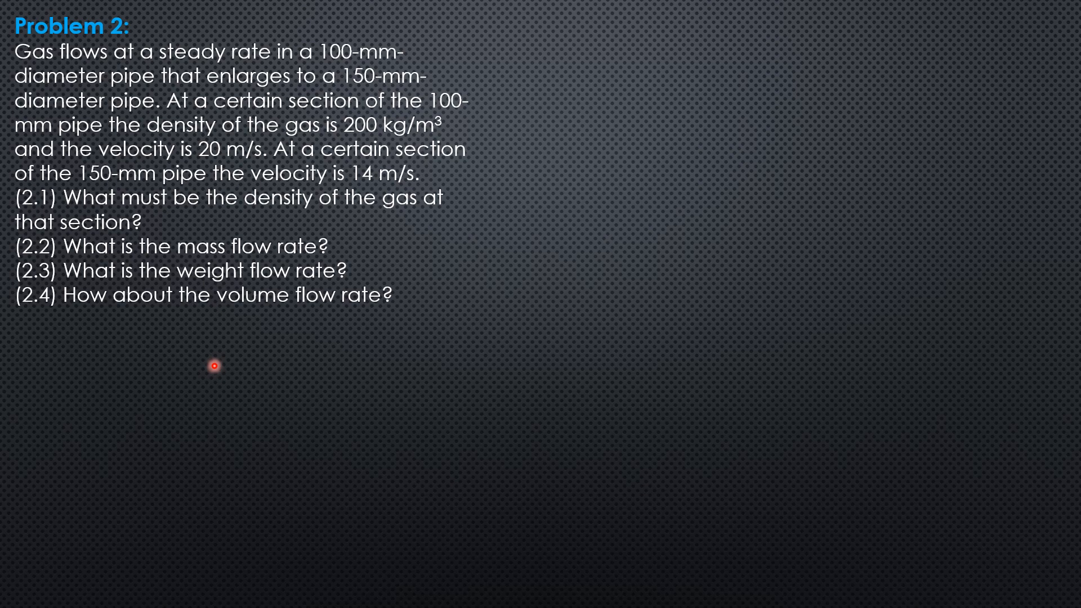
pyautogui.write('(2.  )')
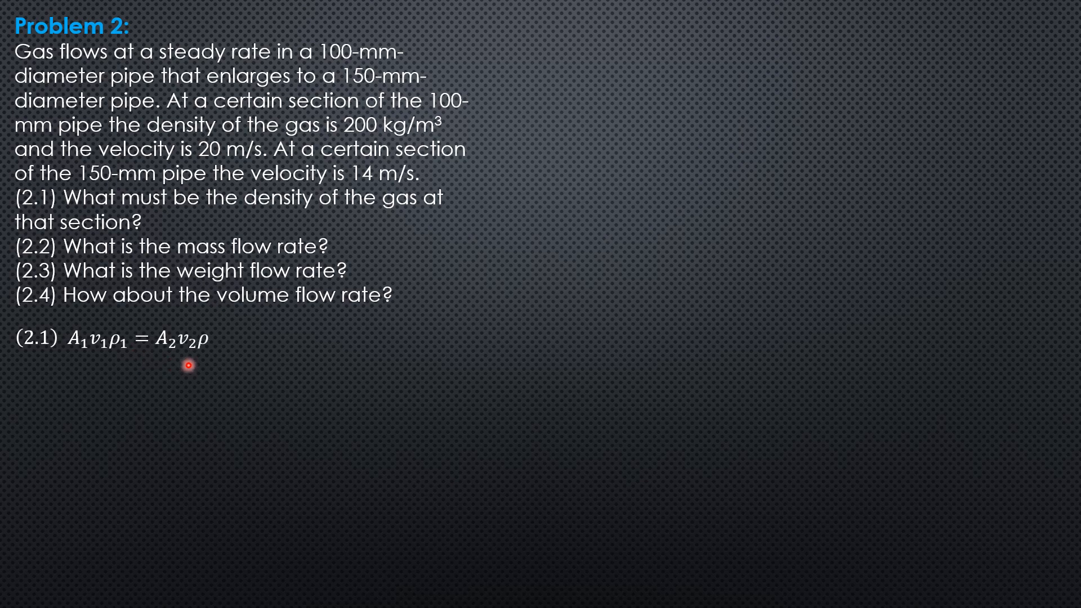
pyautogui.write('2')
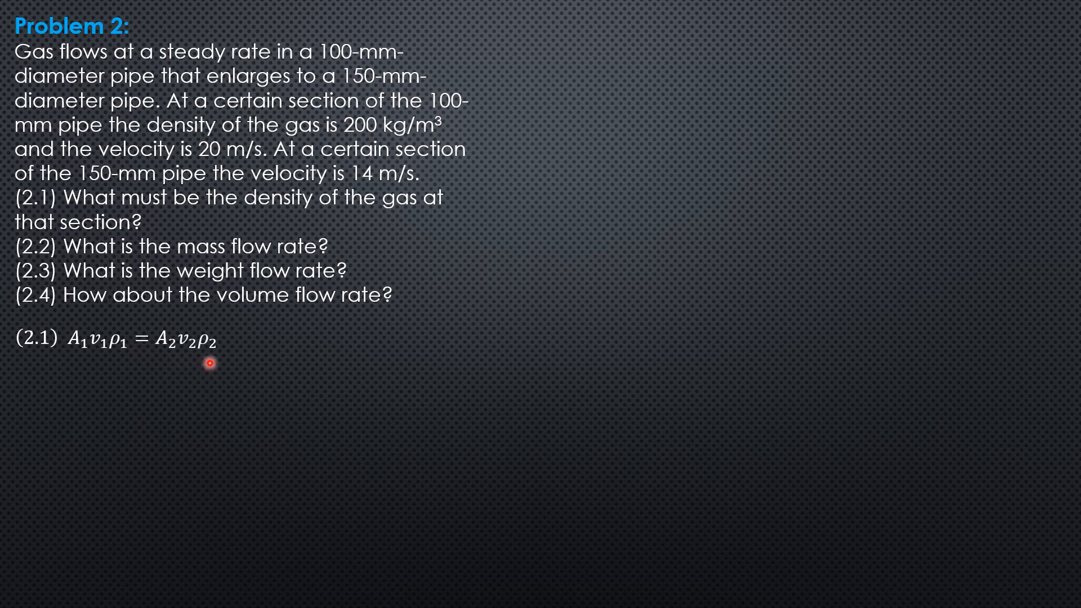
pyautogui.moveTo(228, 361)
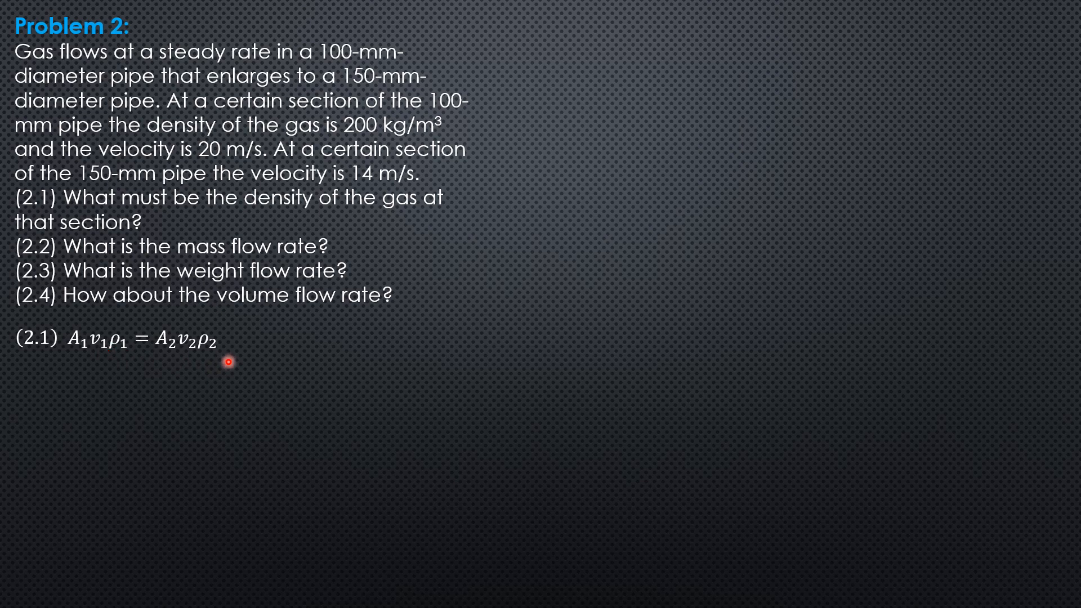
pyautogui.moveTo(229, 380)
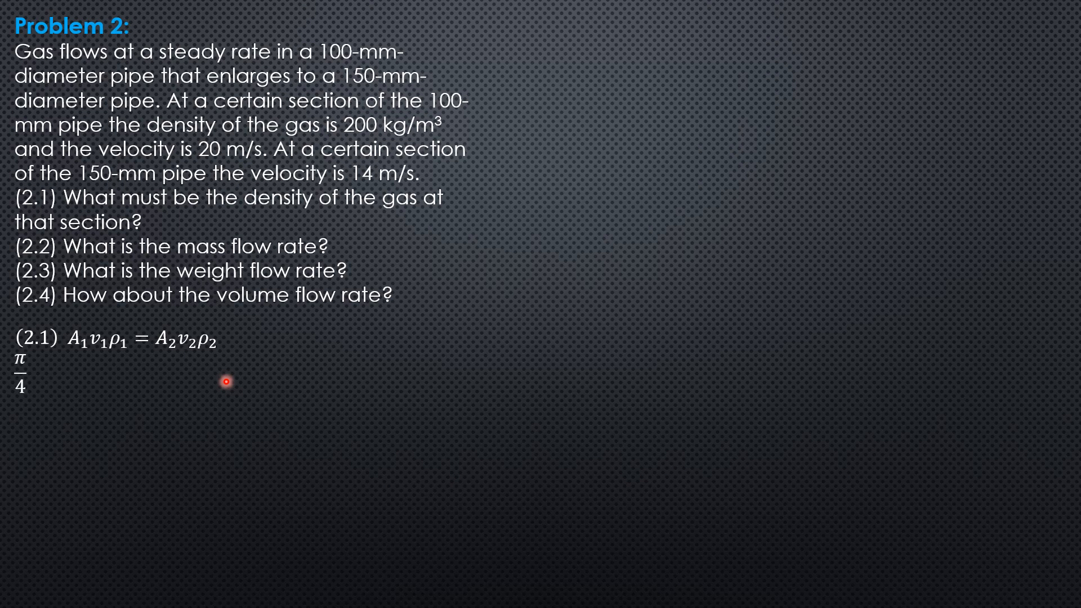
pyautogui.write('(0.1)^2')
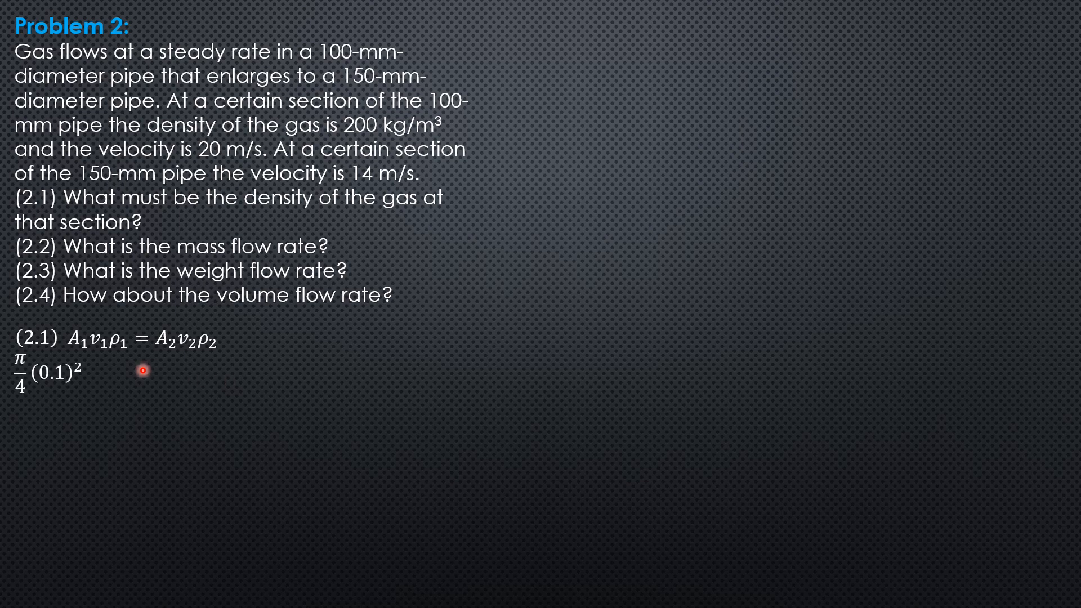
pyautogui.write('(20)[200] =')
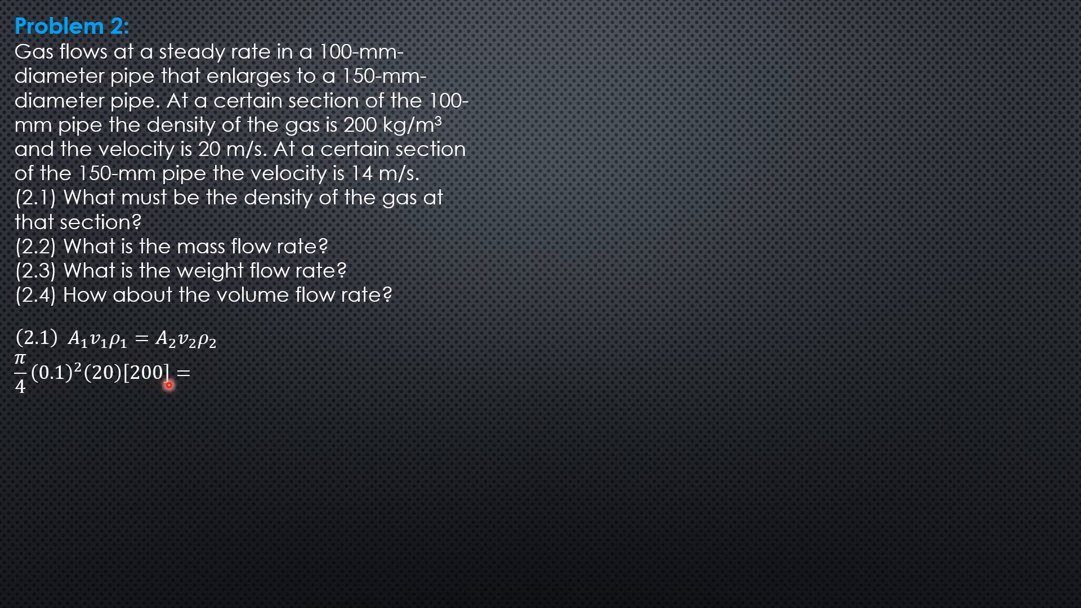
pyautogui.write('π/4(0.1 )')
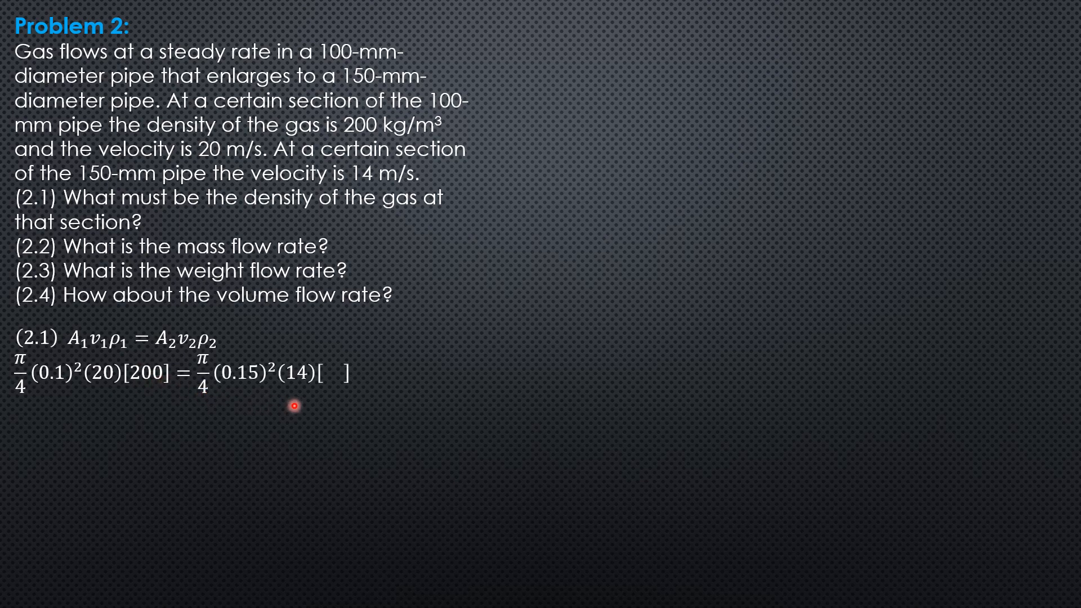
pyautogui.write('ρ₂')
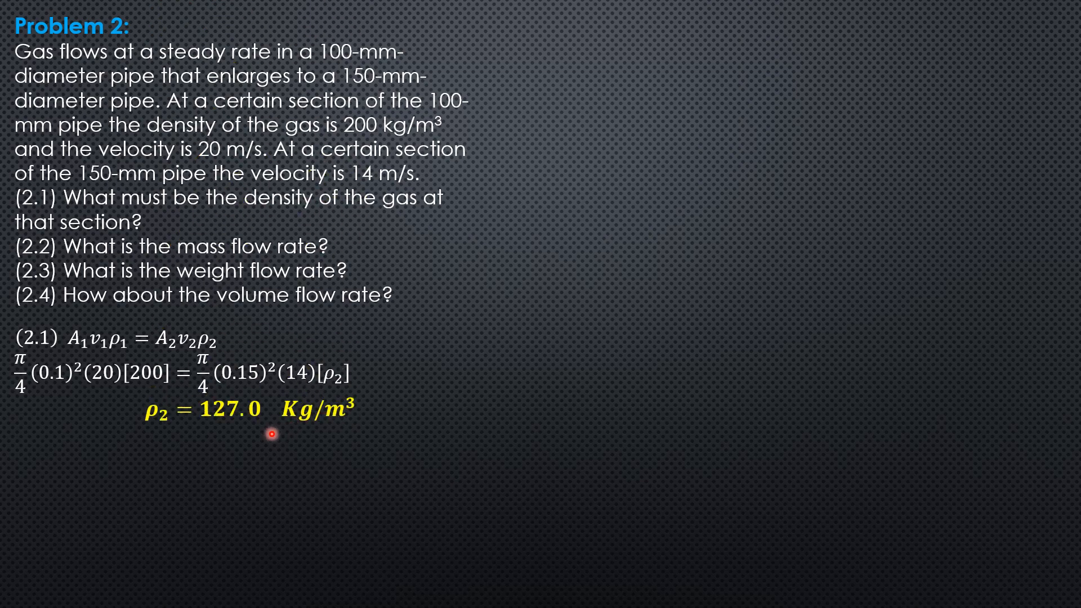
pyautogui.moveTo(299, 443)
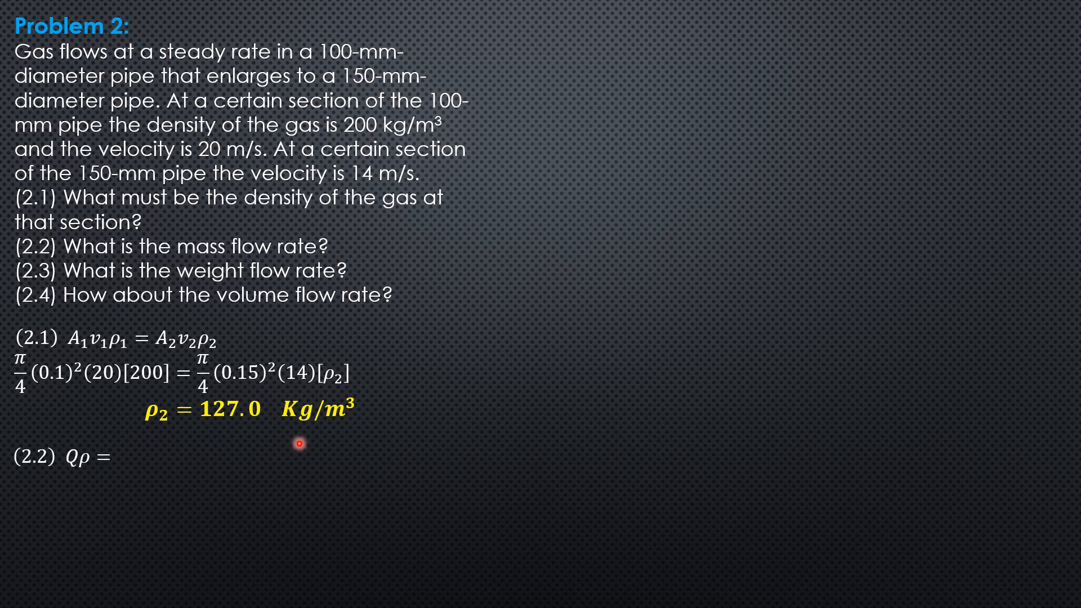
pyautogui.write('Q_1\\rho_1')
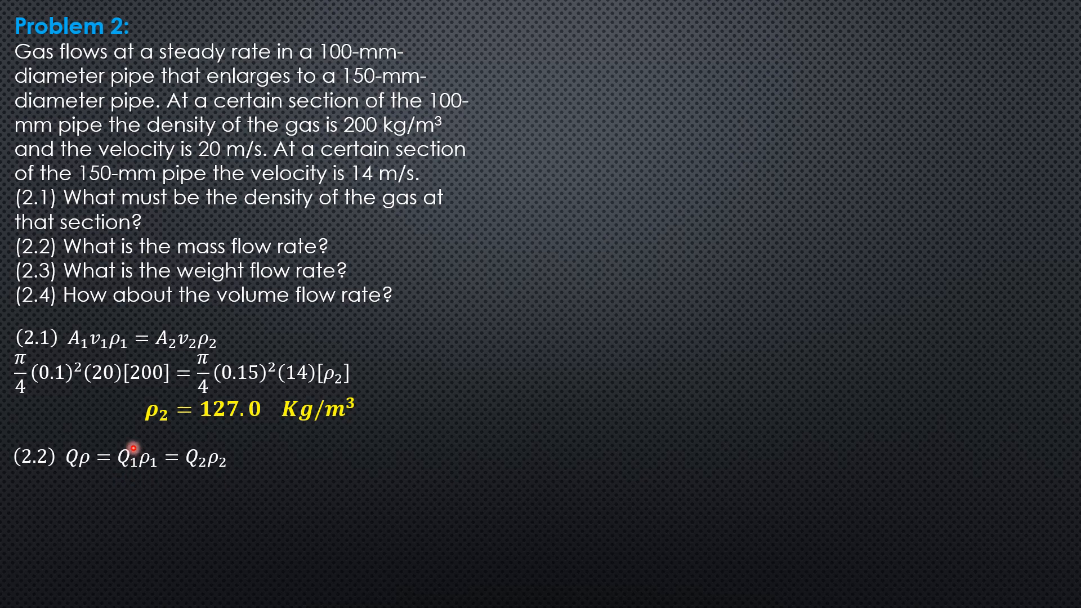
pyautogui.moveTo(155, 474)
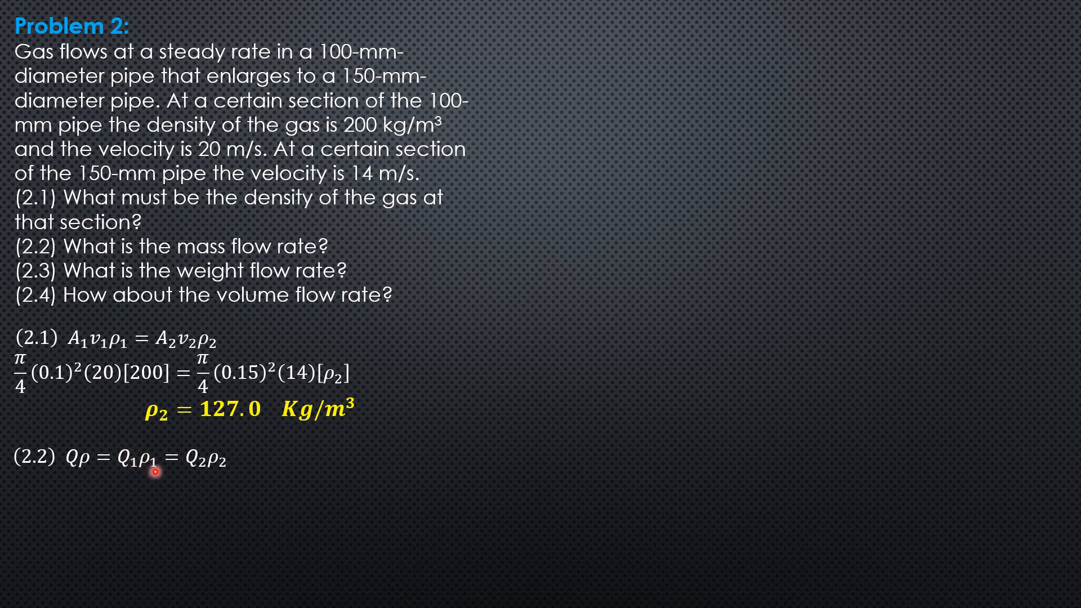
pyautogui.moveTo(117, 350)
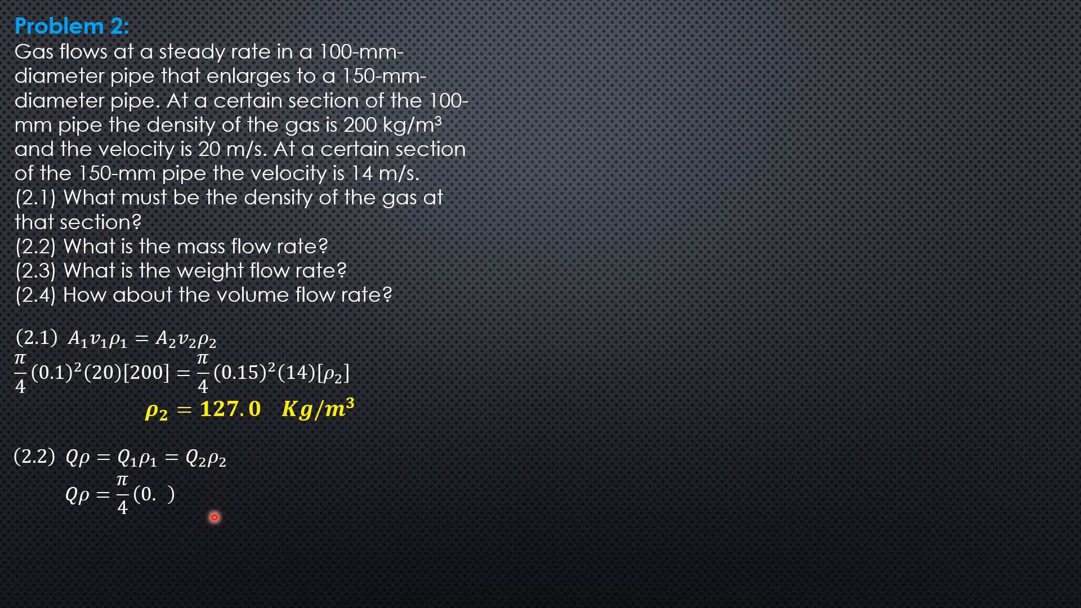
pyautogui.write('(0.1)^2(20)[')
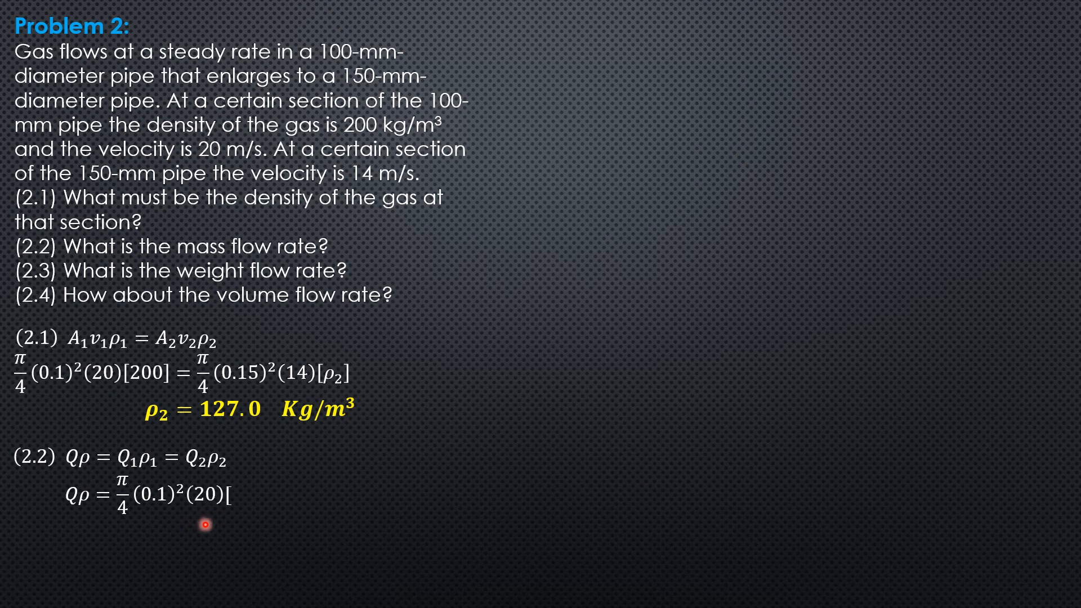
pyautogui.write('200]')
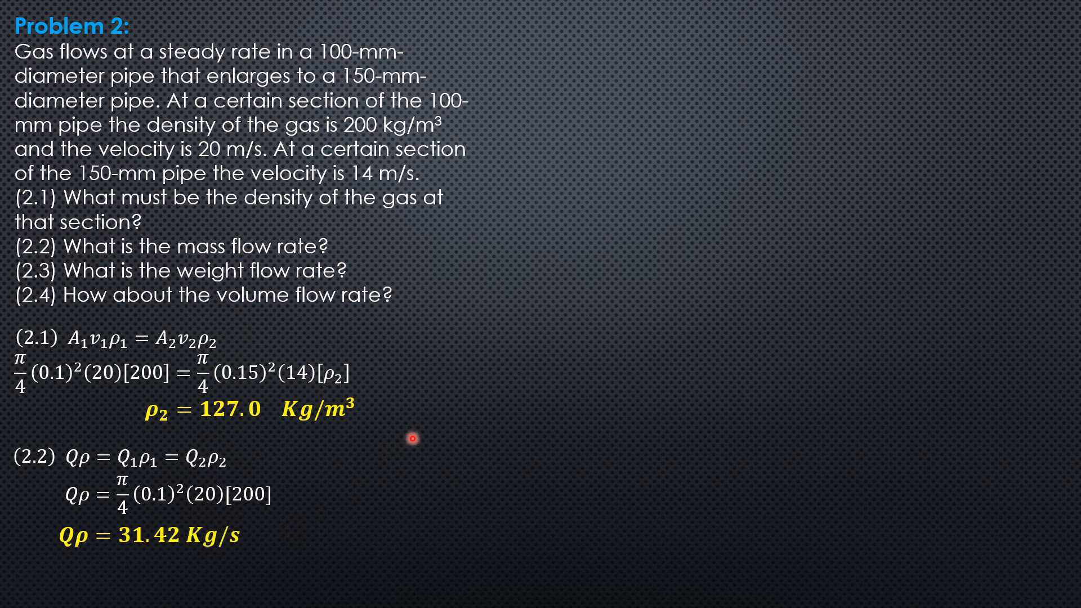
pyautogui.moveTo(245, 569)
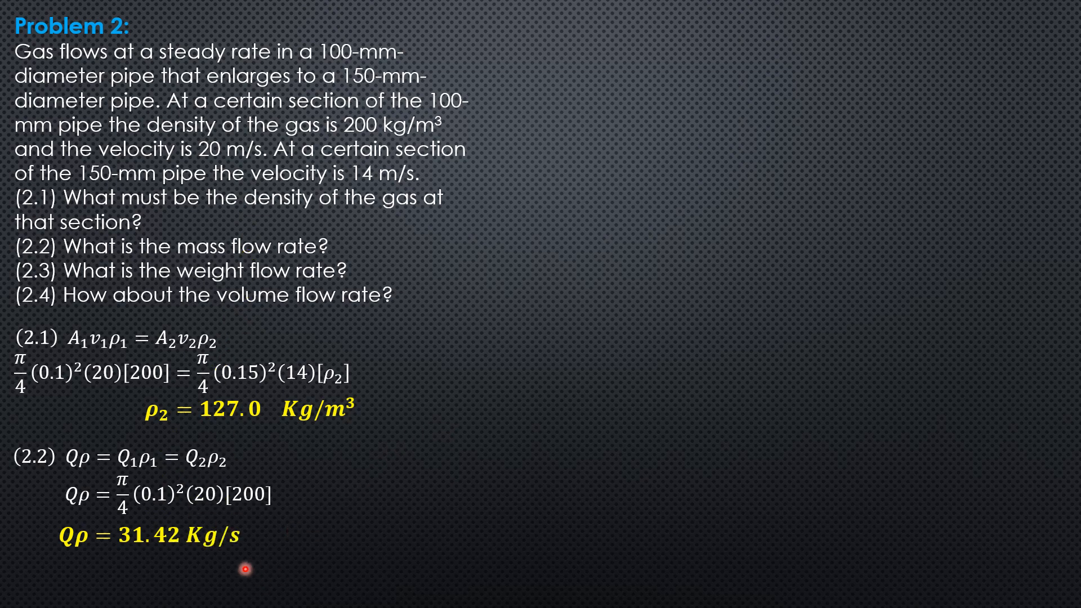
pyautogui.moveTo(201, 541)
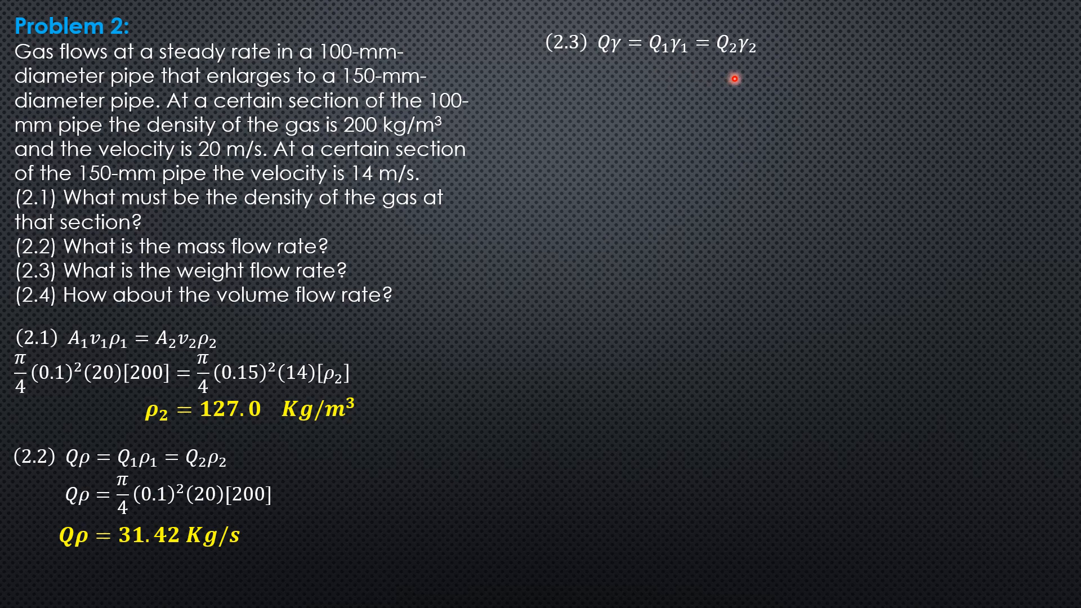
pyautogui.moveTo(153, 484)
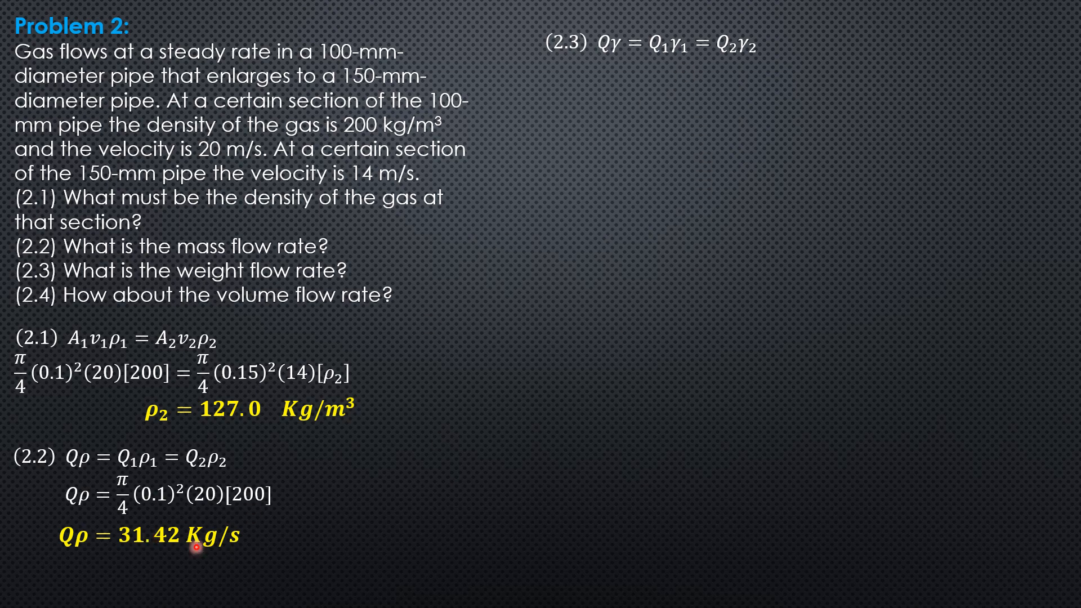
pyautogui.moveTo(689, 65)
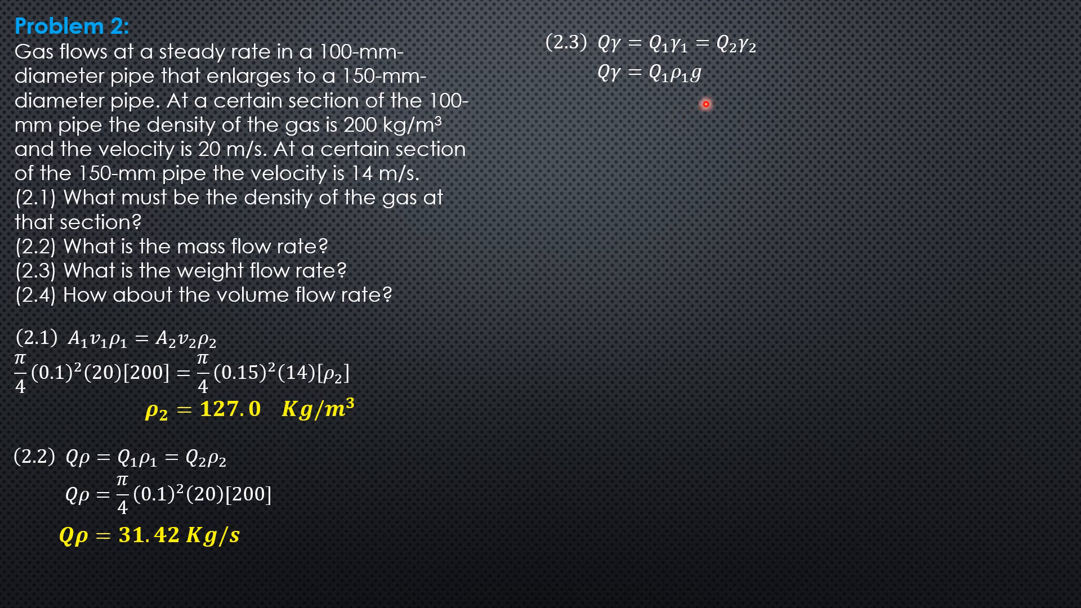
pyautogui.moveTo(698, 98)
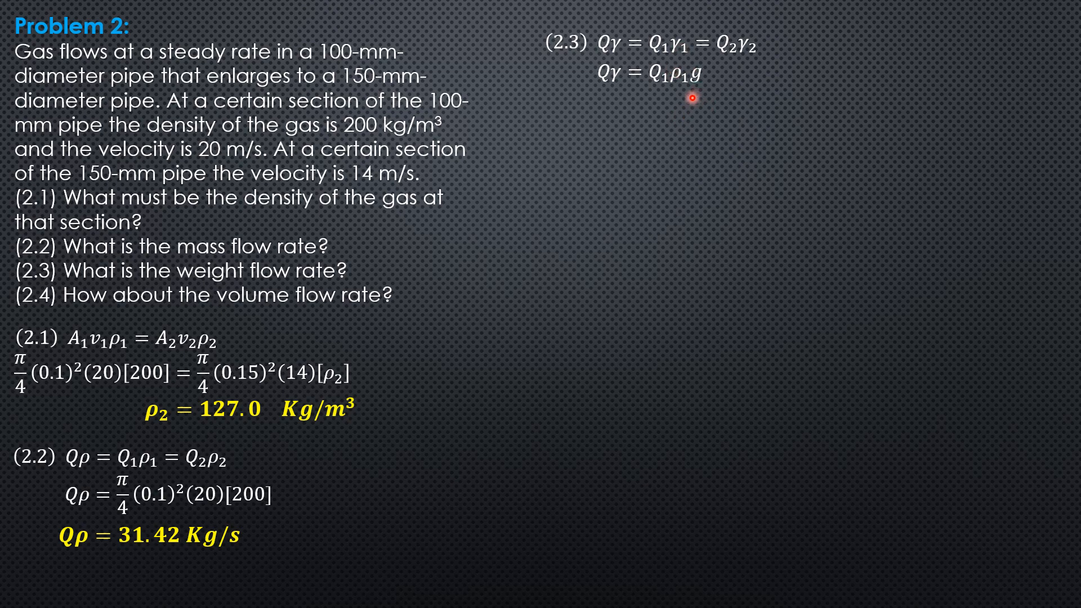
pyautogui.moveTo(708, 94)
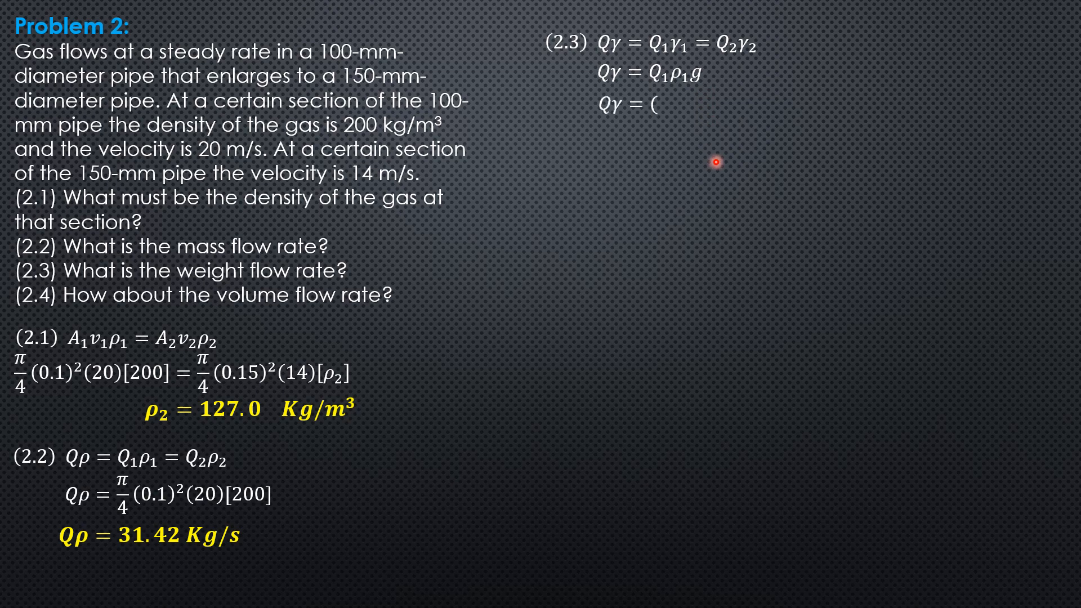
pyautogui.write('(31.42)(9.81')
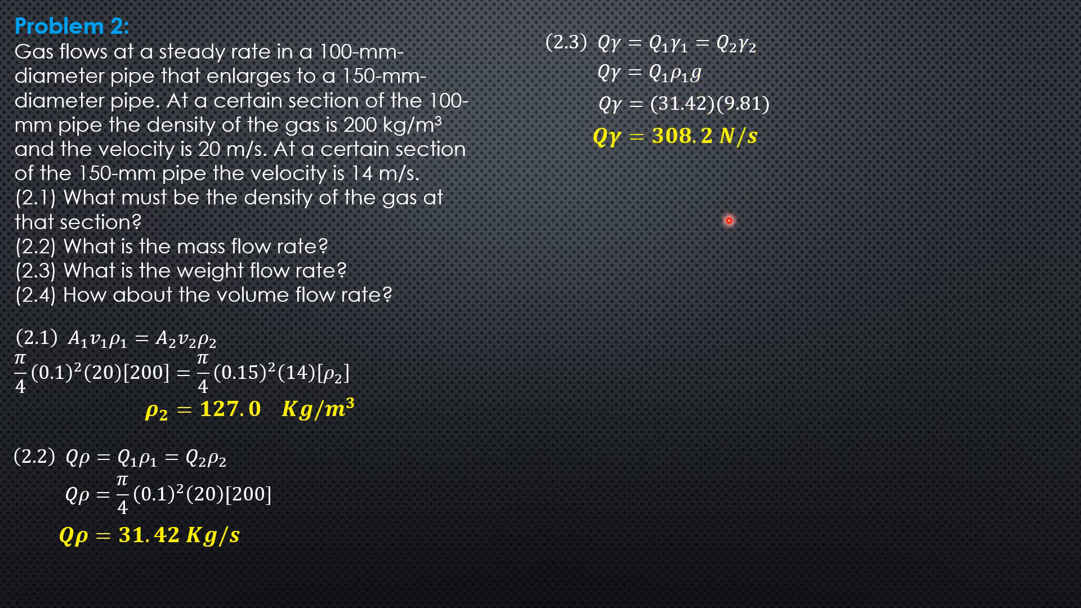
pyautogui.moveTo(447, 337)
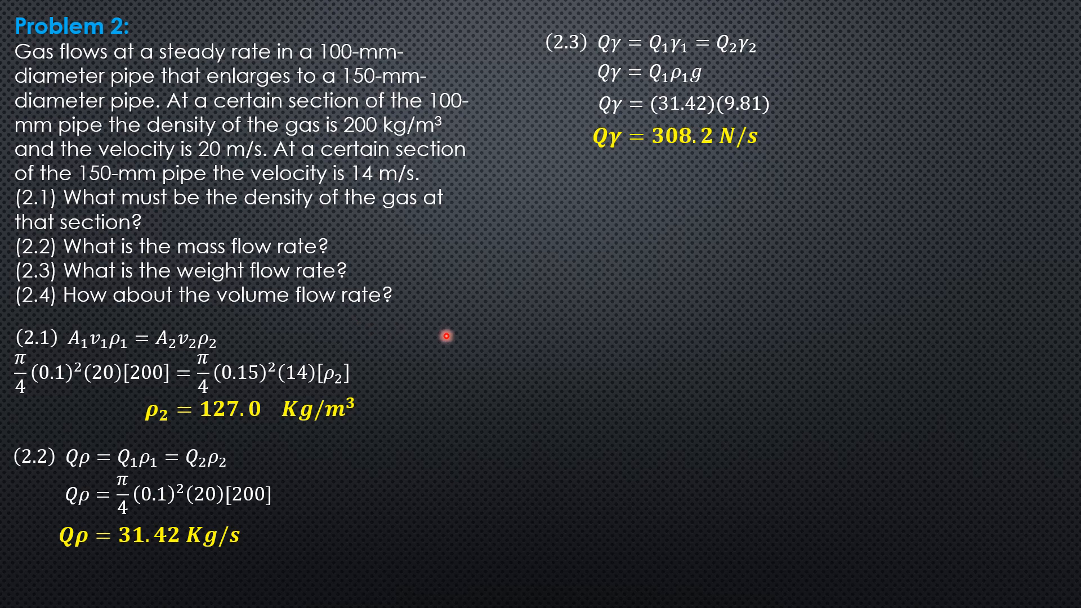
pyautogui.moveTo(508, 321)
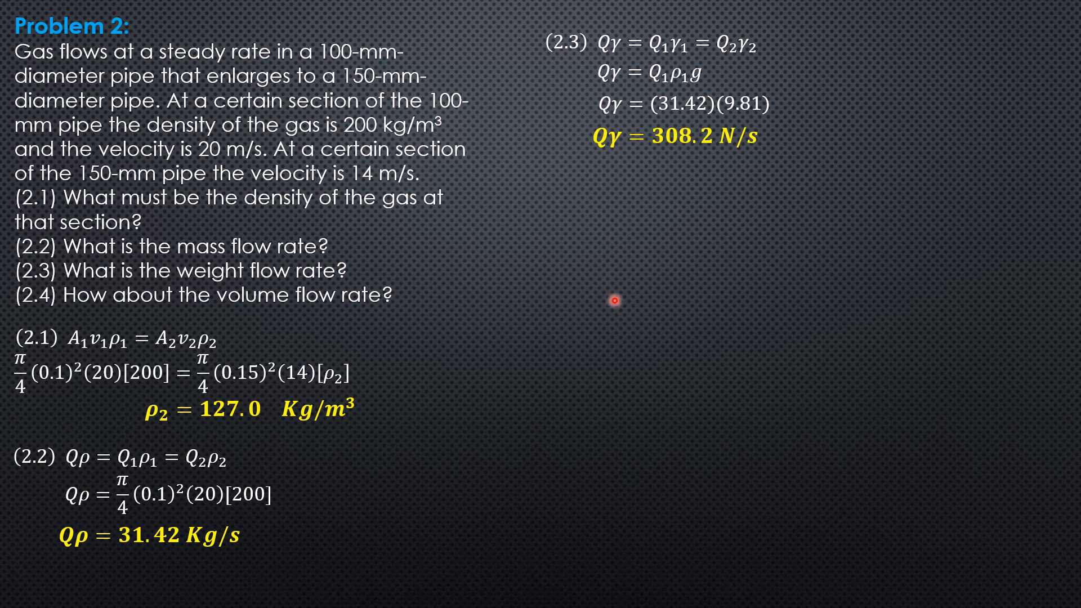
pyautogui.moveTo(626, 243)
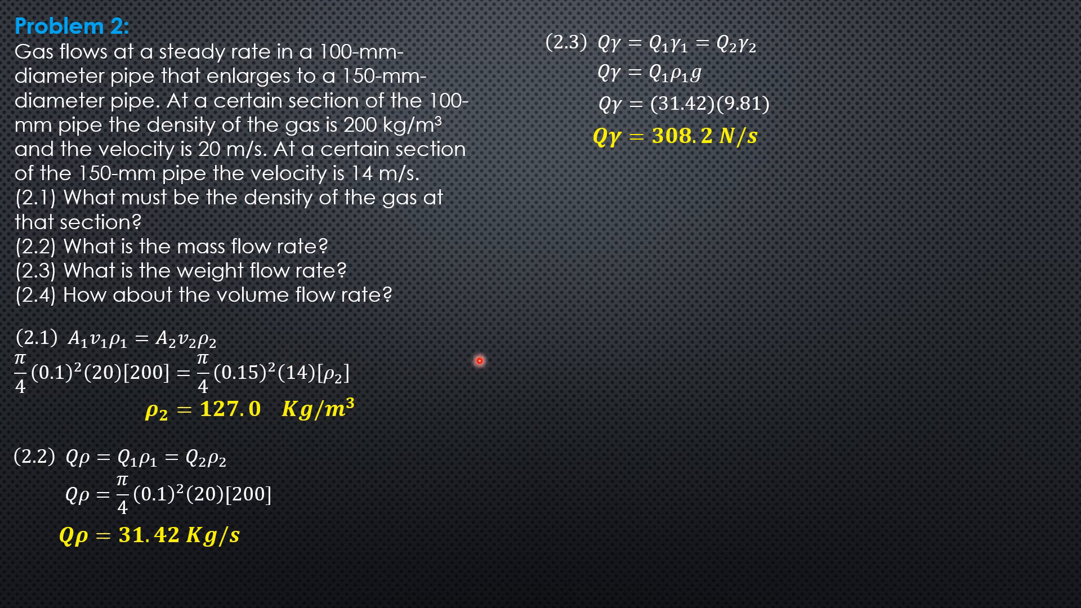
pyautogui.write('(2.4)  Q')
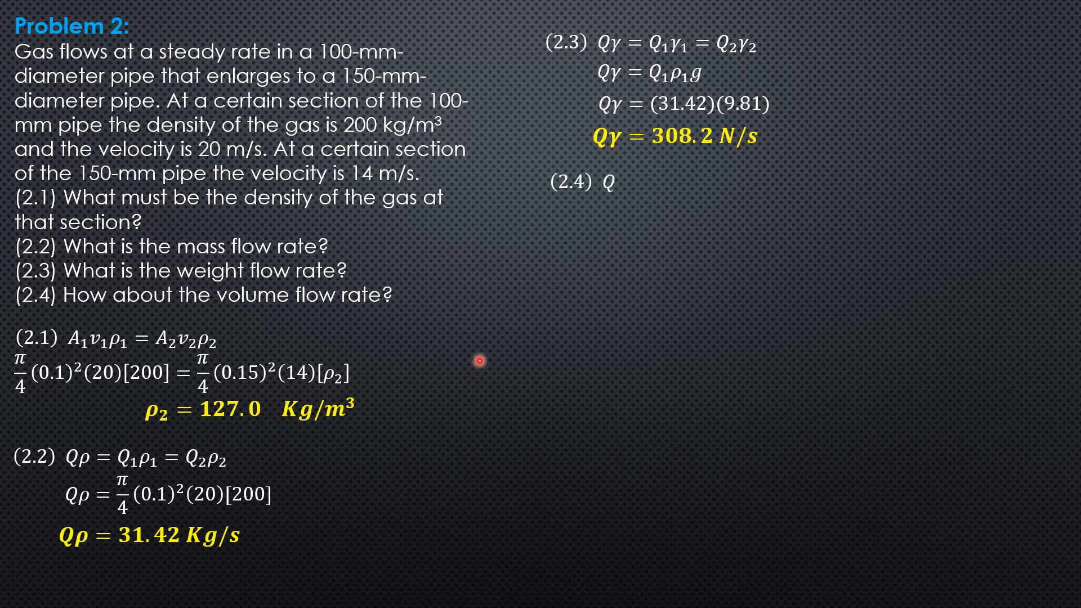
pyautogui.write('Q_2 = A_2 v')
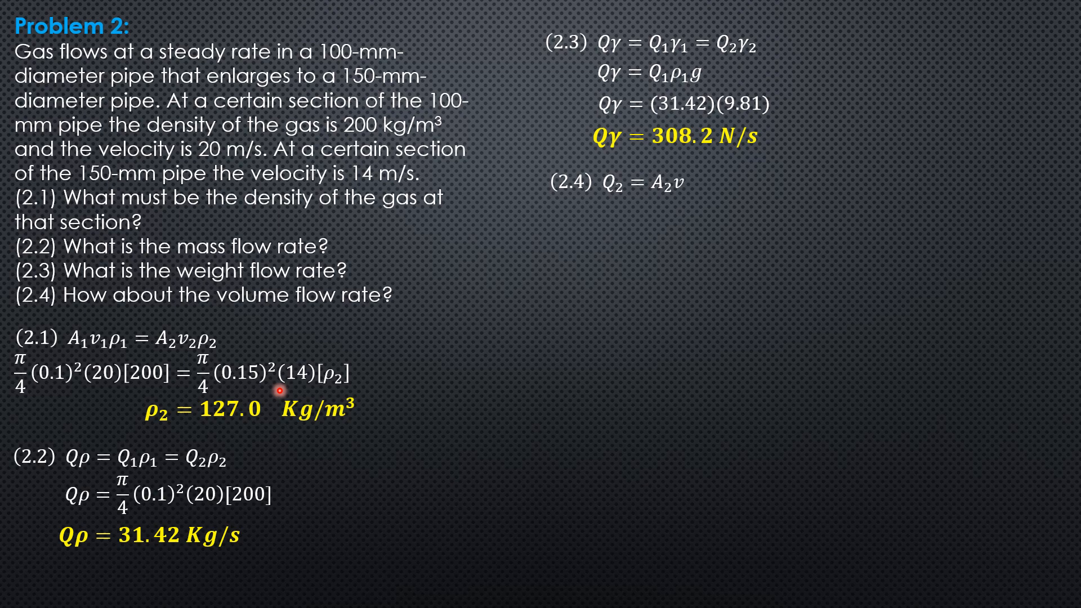